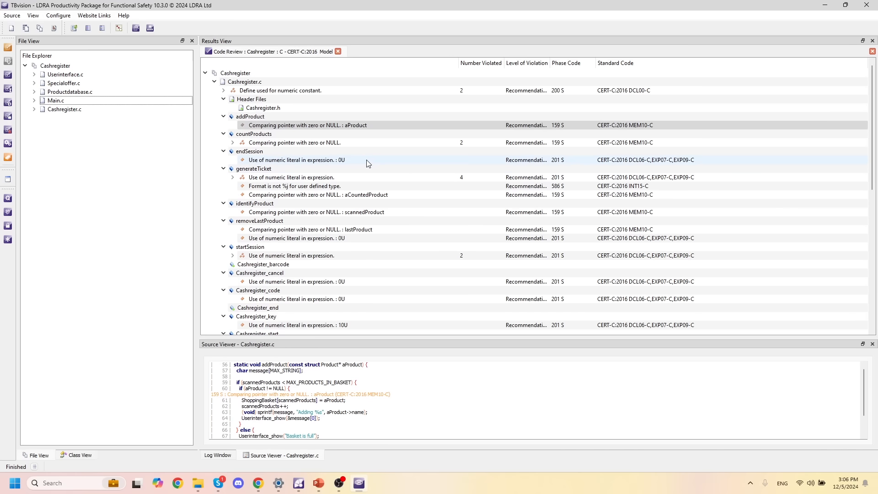
- Review the endSession and generateTicket violations, then exclude the identifyProduct violation across System - Cashregister
click(296, 159)
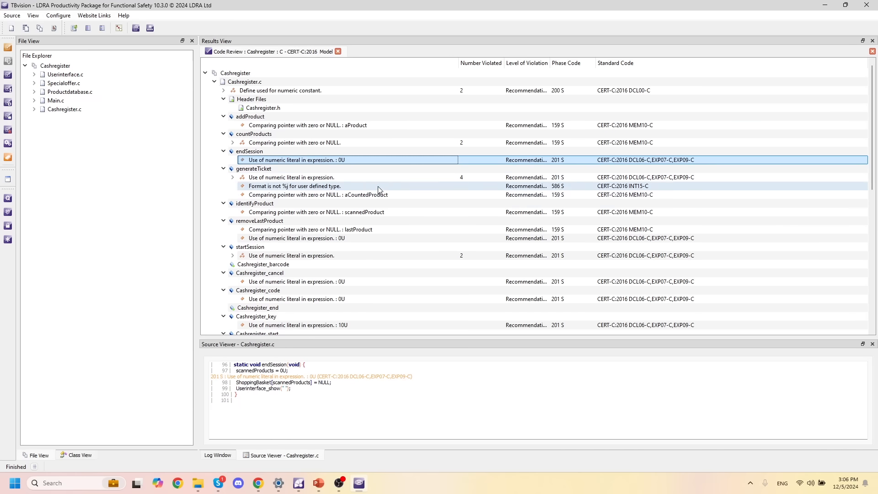
click(295, 185)
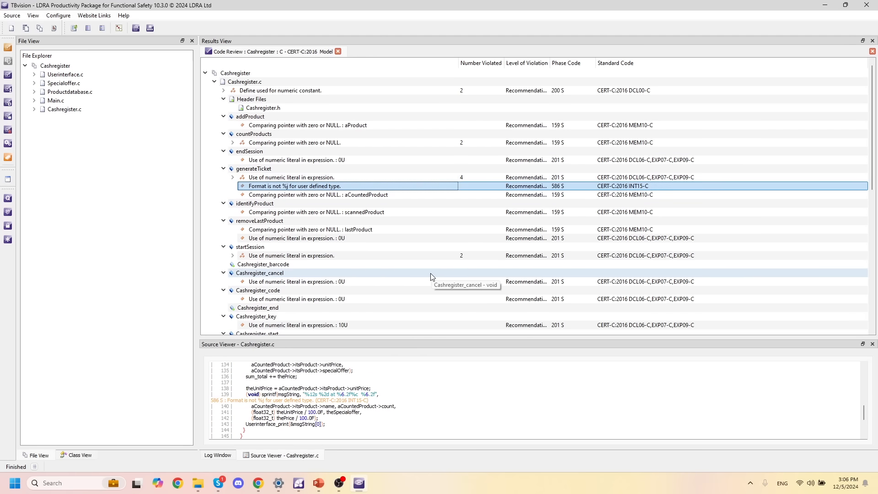
mouse_move(291, 159)
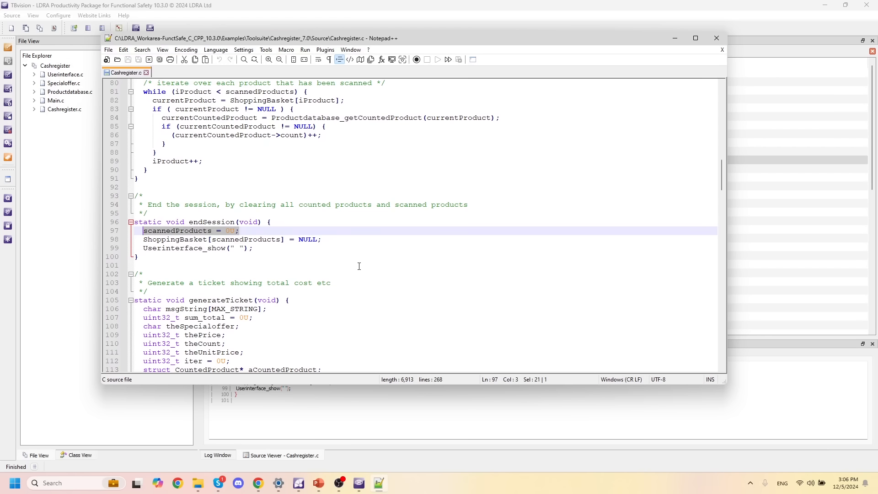
mouse_move(703, 40)
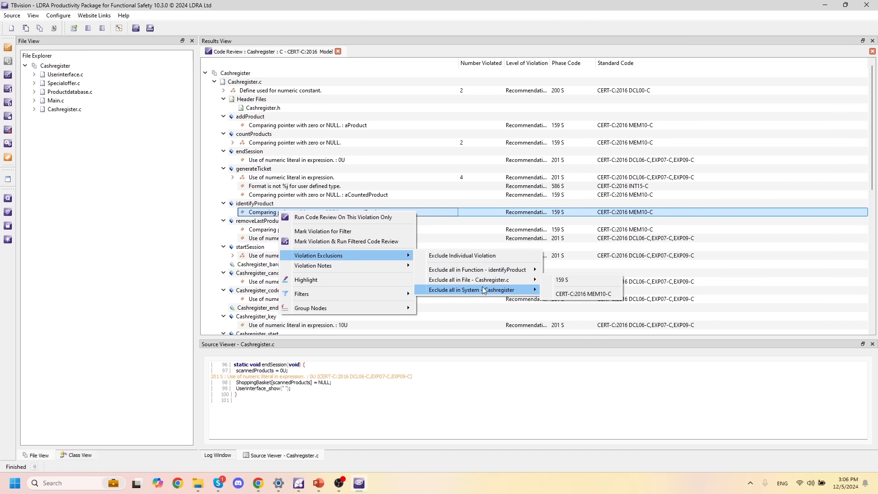
click(582, 293)
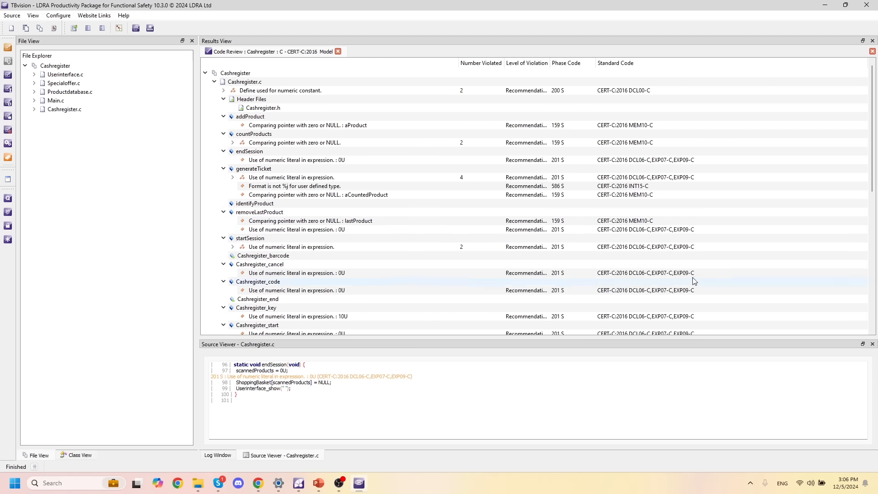
right_click(235, 73)
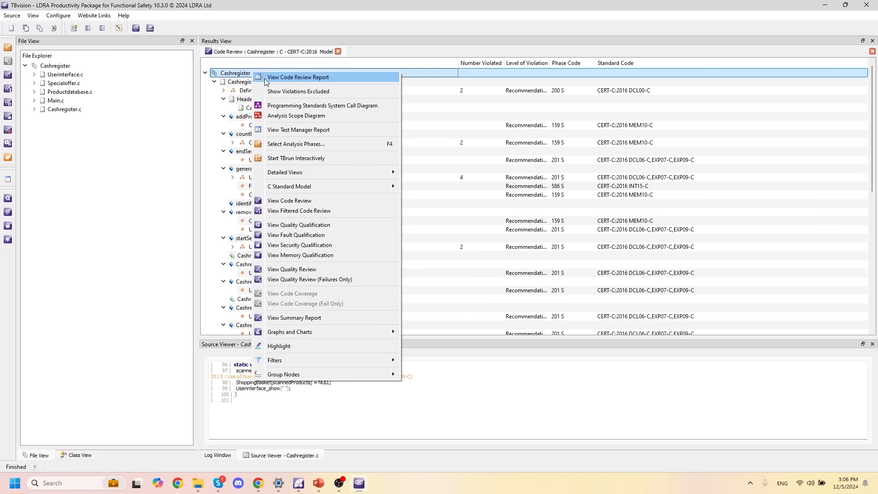
mouse_move(298, 91)
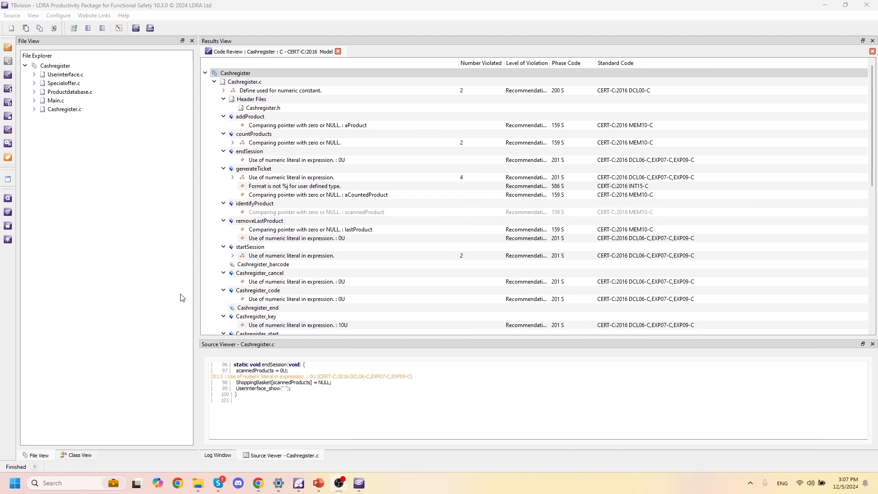
mouse_move(145, 268)
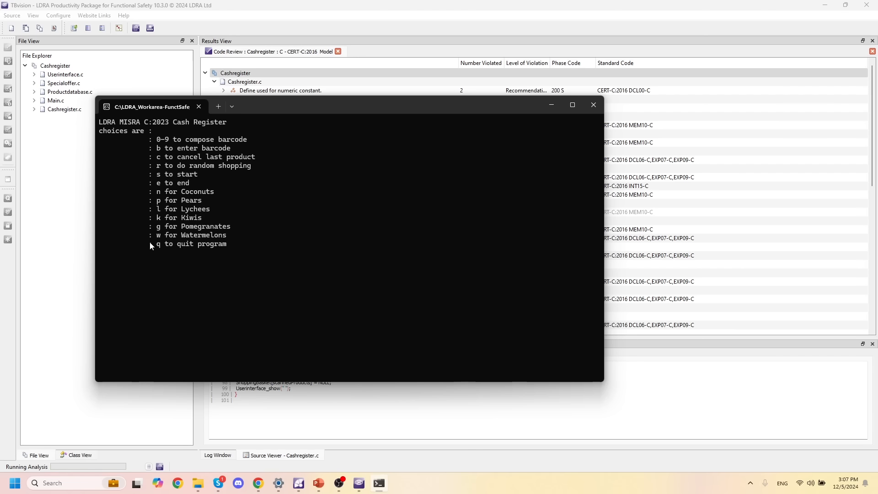
- Answer r in the instrumented Cash Register console to run a random shopping session
text(r)
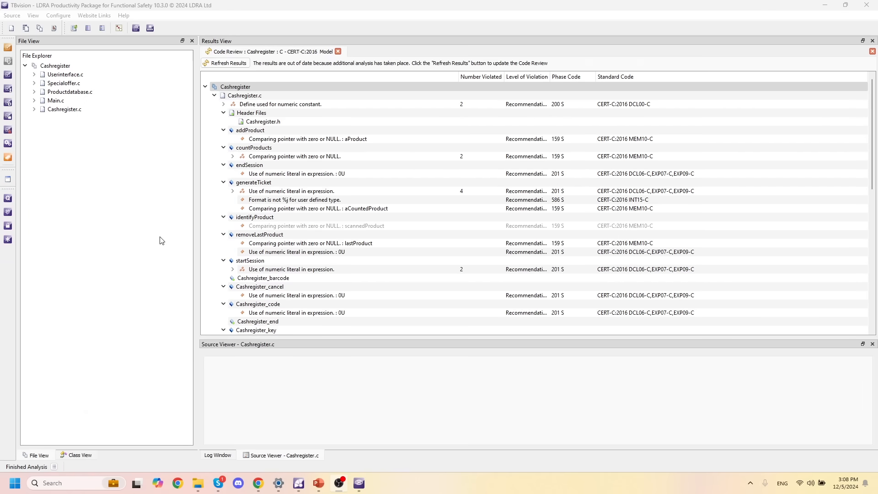
- View Code Coverage for Cashregister, showing the failing 82% statement and 59% branch figures
right_click(55, 66)
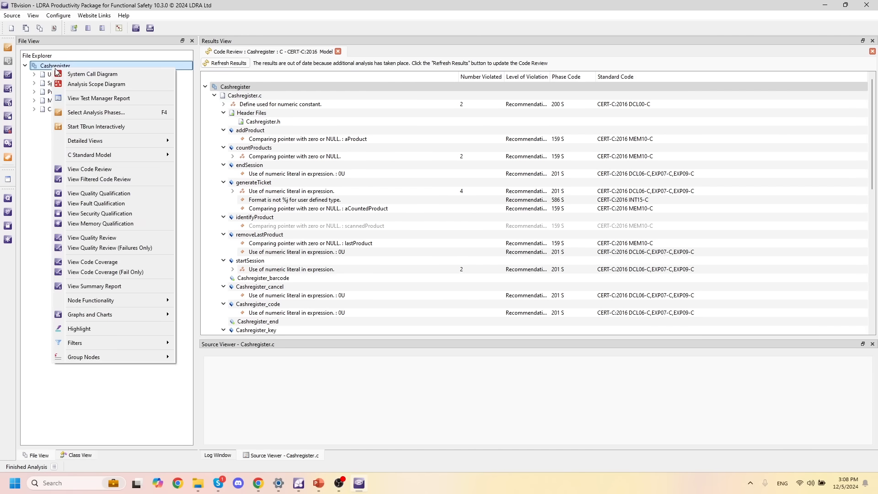
mouse_move(91, 262)
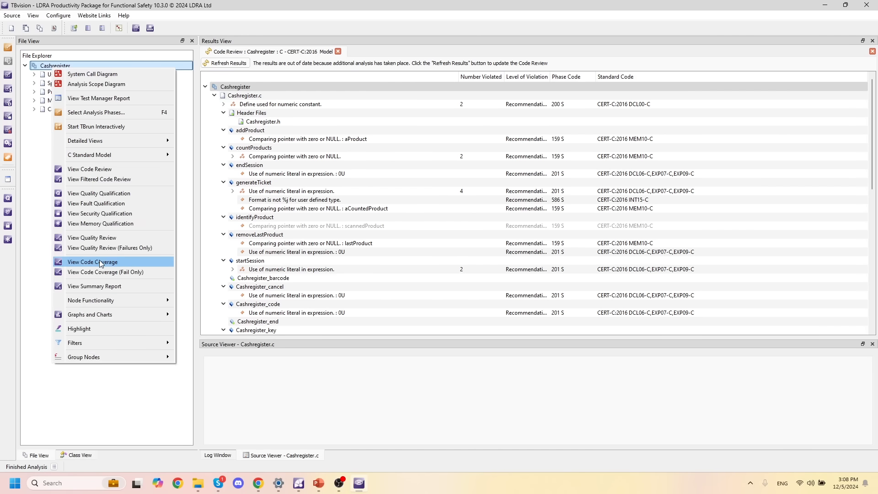
click(92, 261)
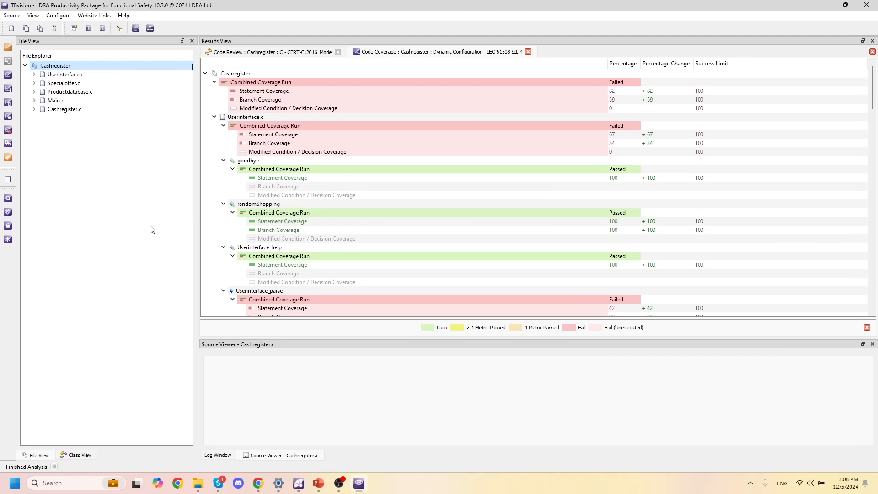
mouse_move(172, 197)
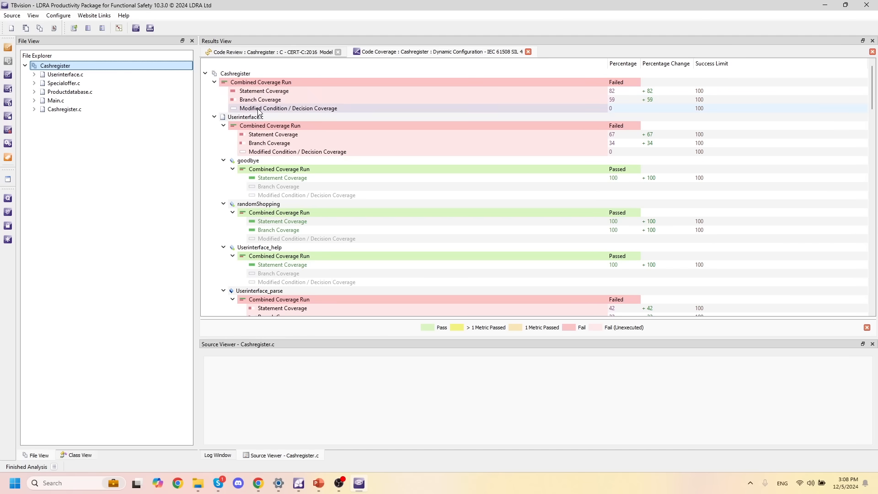
mouse_move(622, 113)
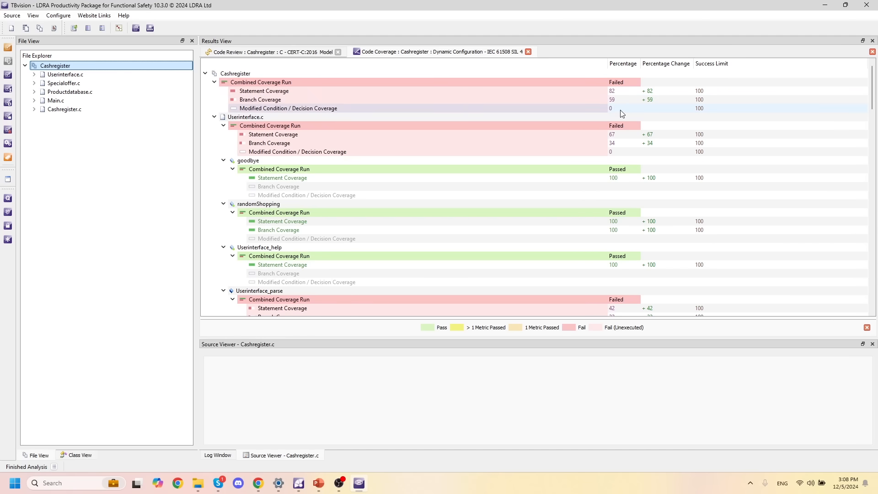
click(261, 100)
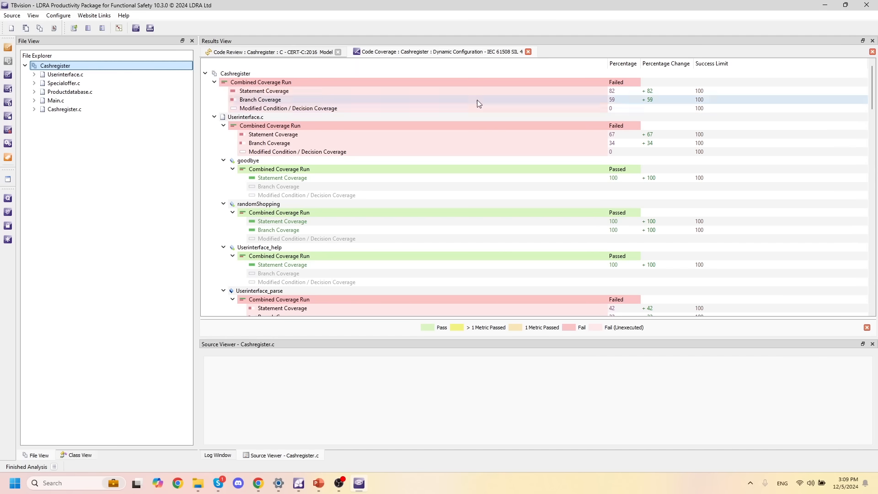
- Start TBrun interactively for Cashregister and create a new sequence named Demo with the addProduct test cases
right_click(54, 66)
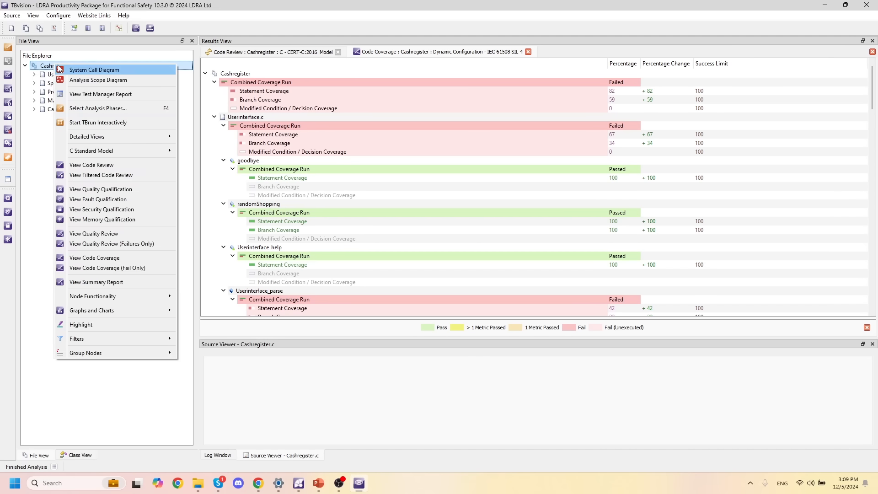
mouse_move(98, 122)
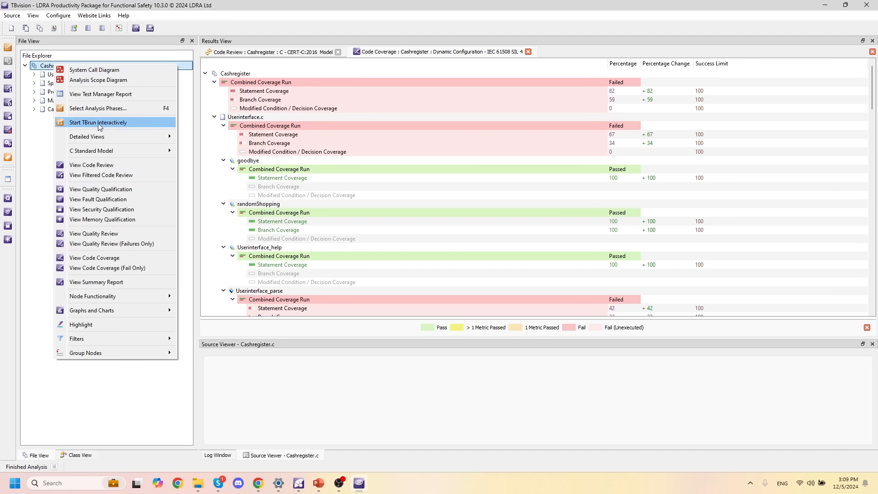
click(99, 122)
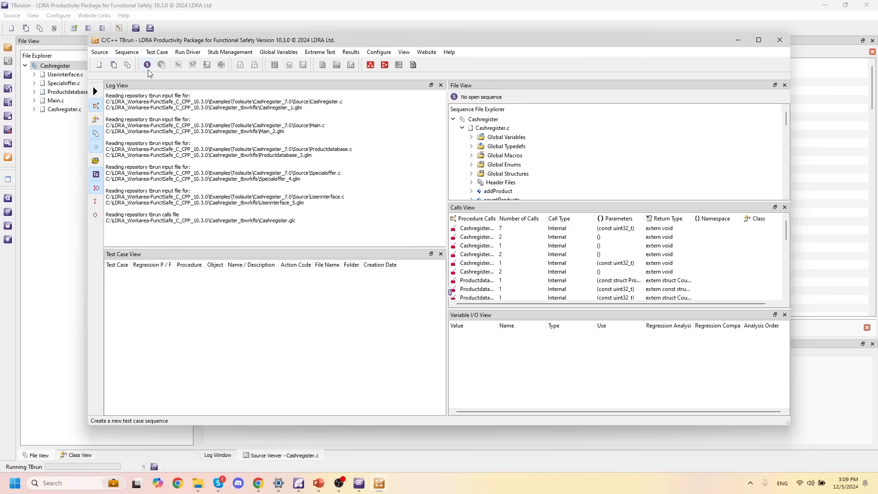
text(bob)
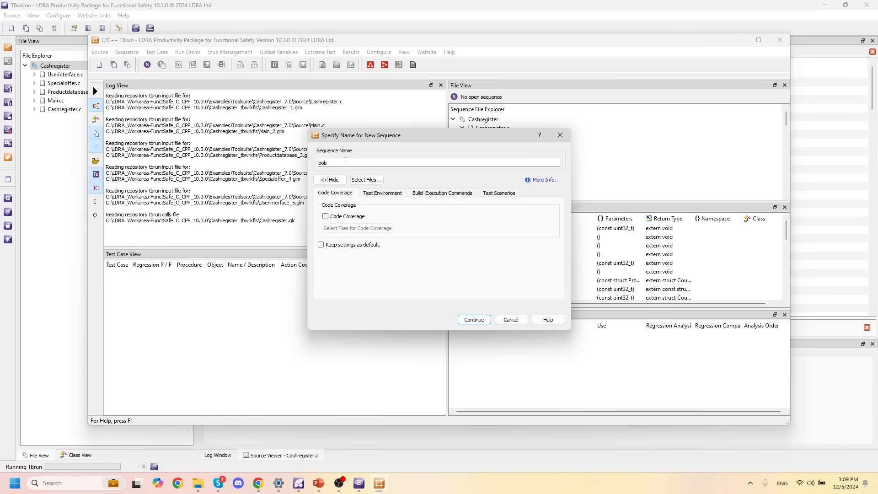
text(Demo)
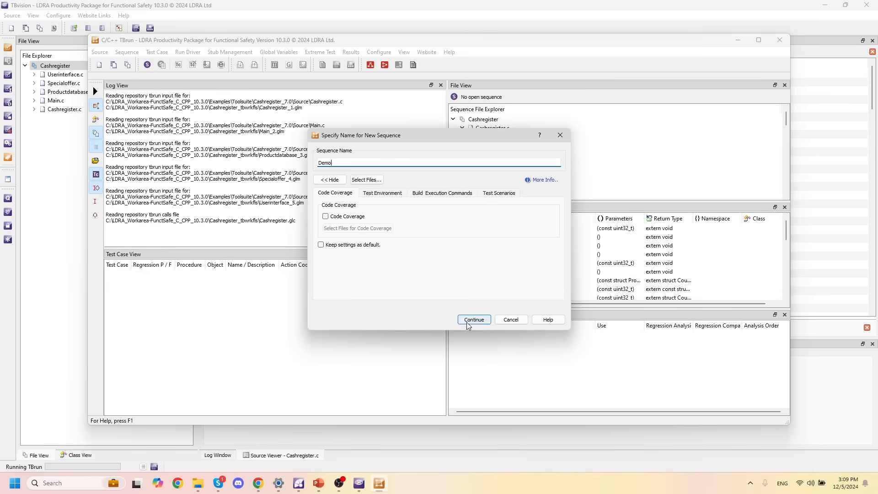
click(473, 320)
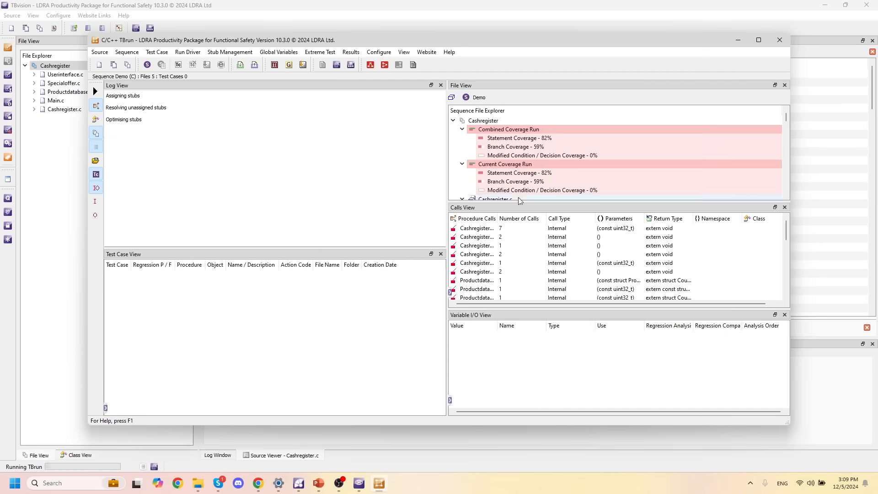
click(463, 199)
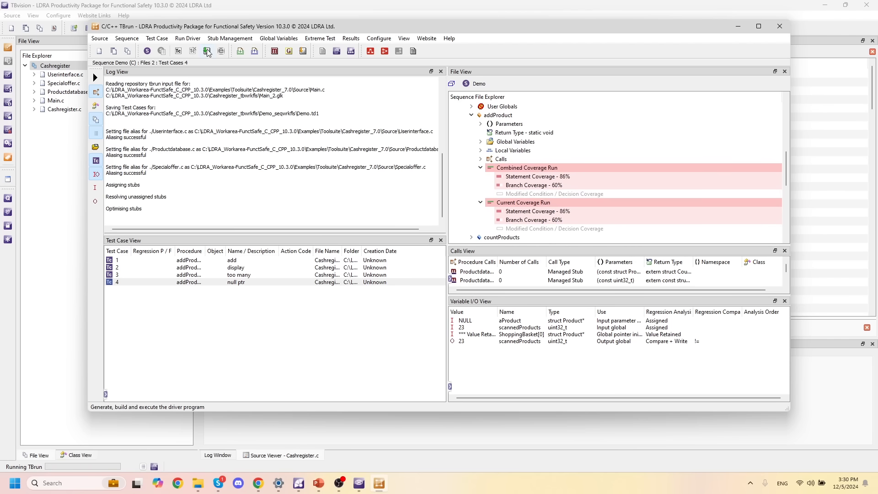
- Generate, build and execute the Demo driver so the four addProduct tests PASS, then launch TBreports
click(208, 51)
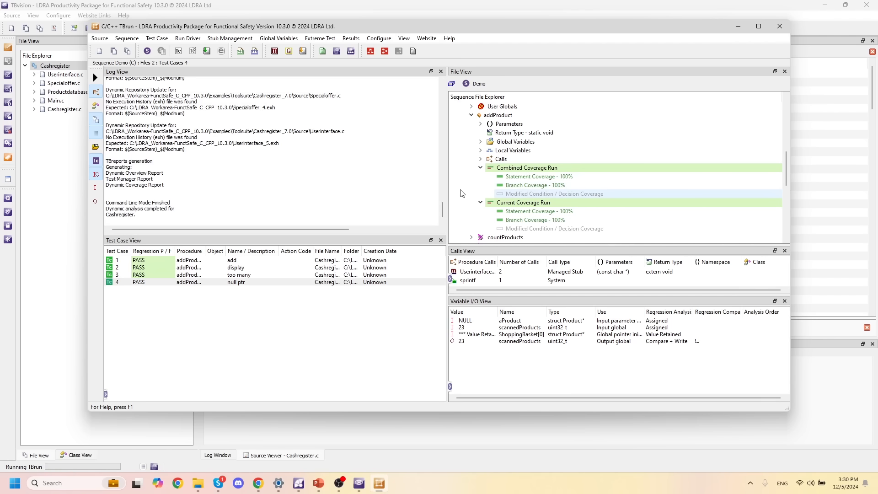
click(535, 185)
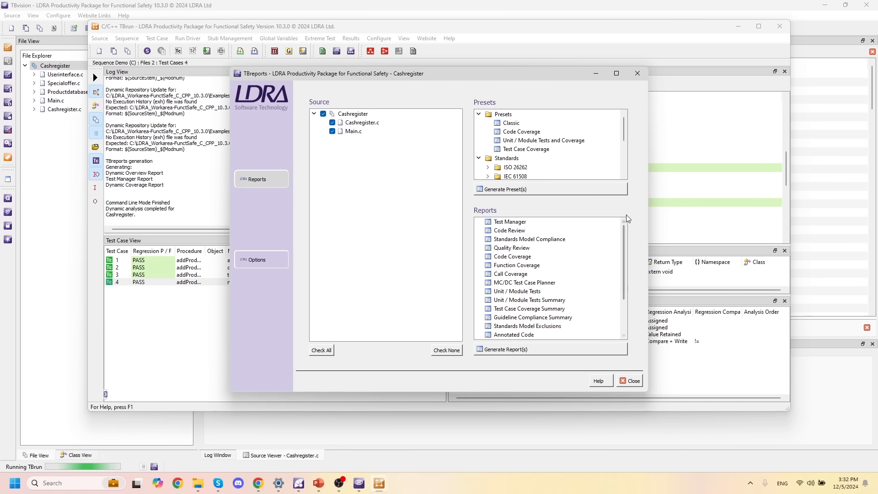
- Expand Standards > IEC 61508 to show its SIL levels and scroll through the available report types
click(521, 131)
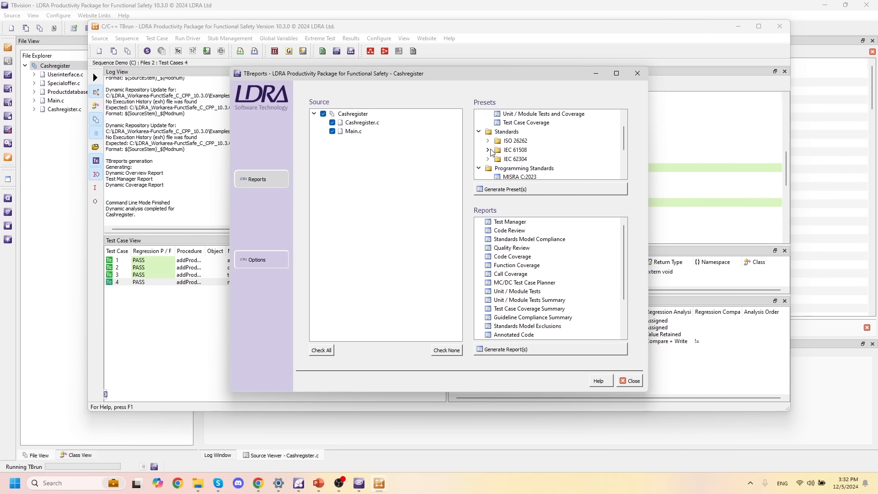
click(487, 150)
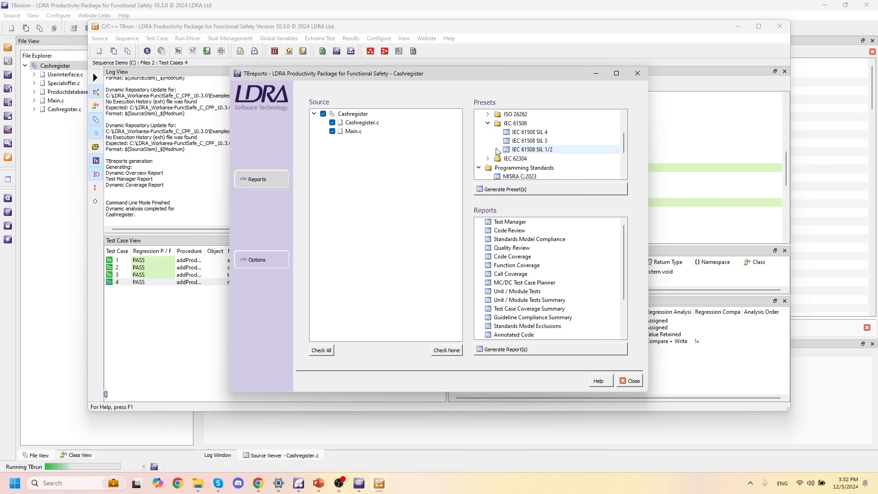
click(514, 124)
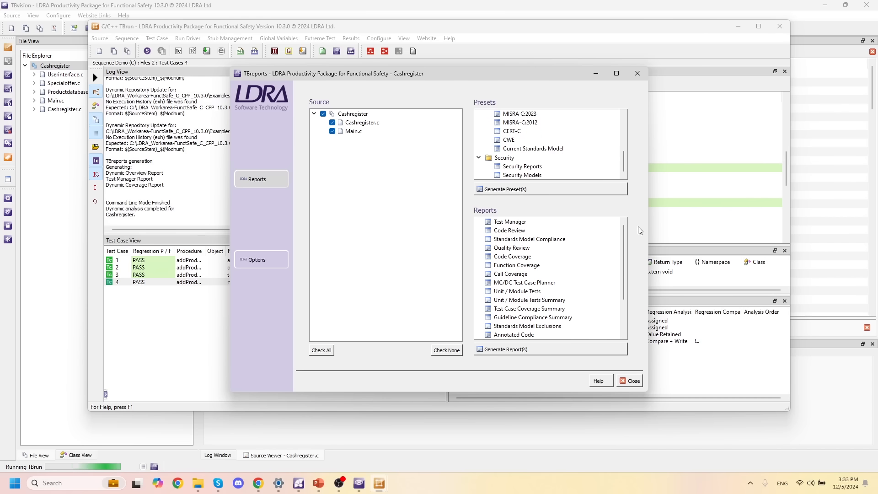
scroll(down, 3)
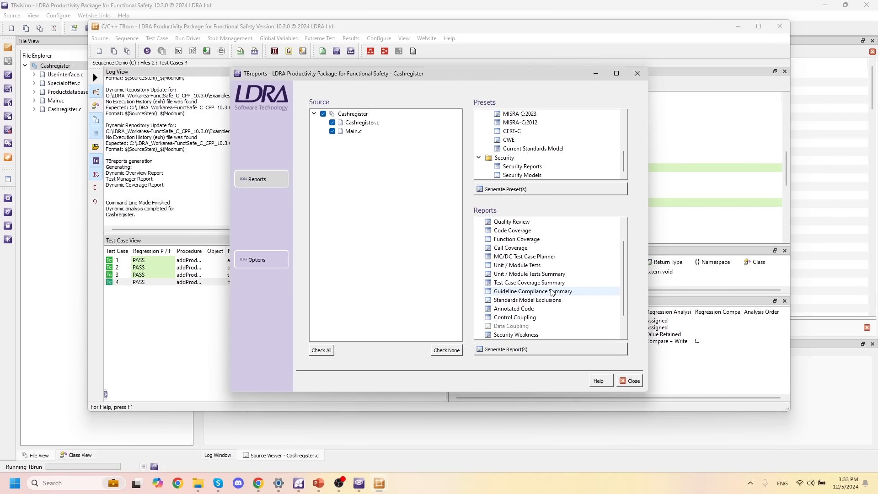